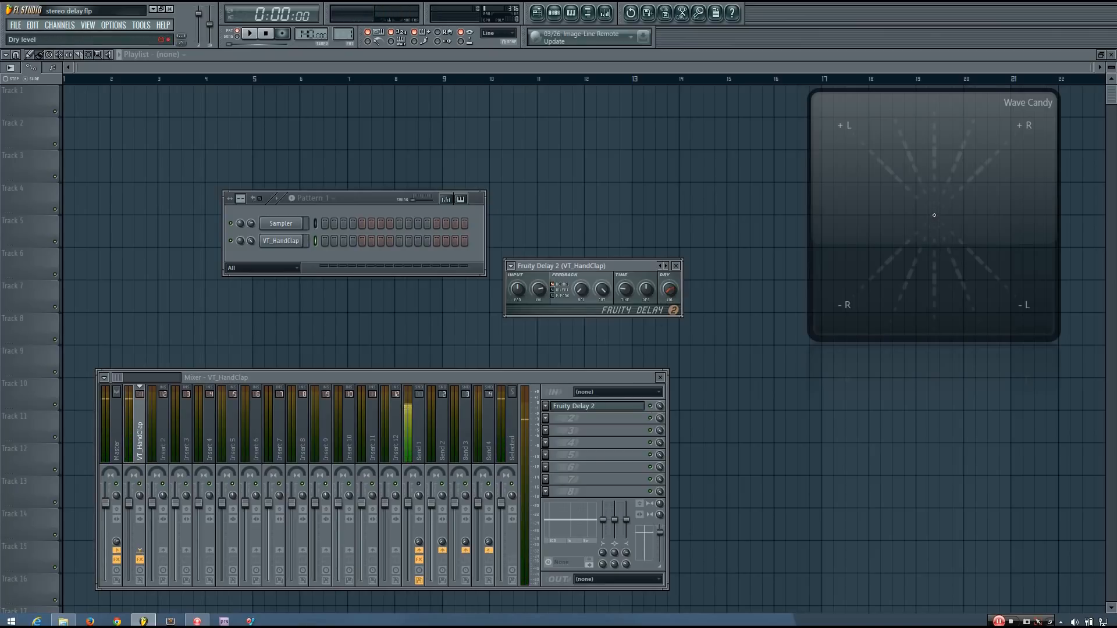
Lower the hand clap's Fruity Delay 2 Time knob from 2:00 to about 0:26.
{"action": "left_click", "coordinate": [667, 291]}
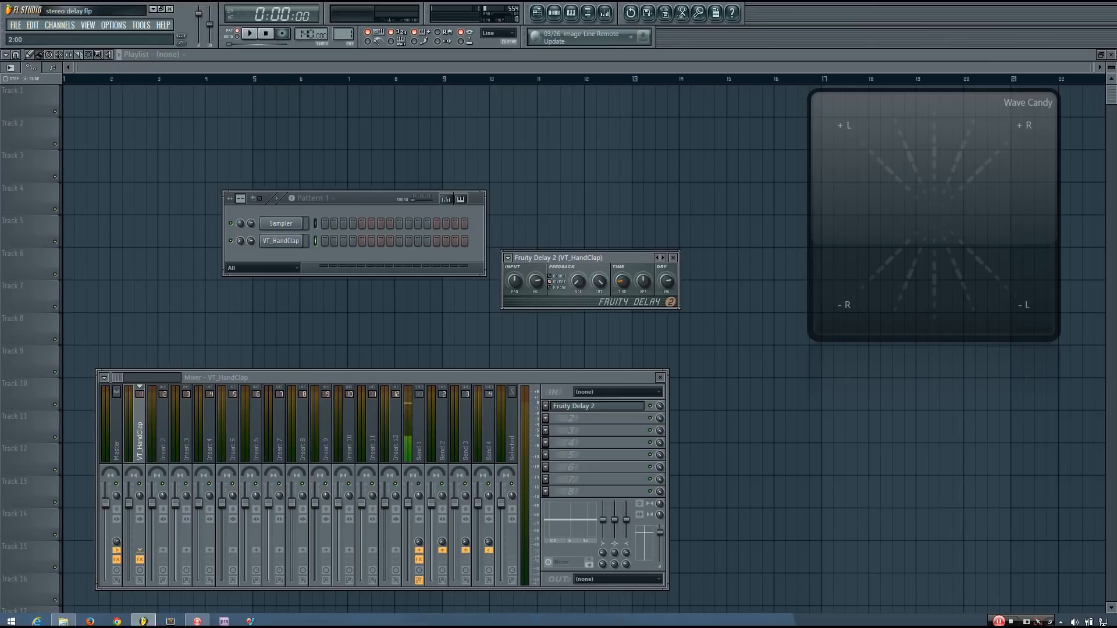
{"action": "left_click", "coordinate": [252, 33]}
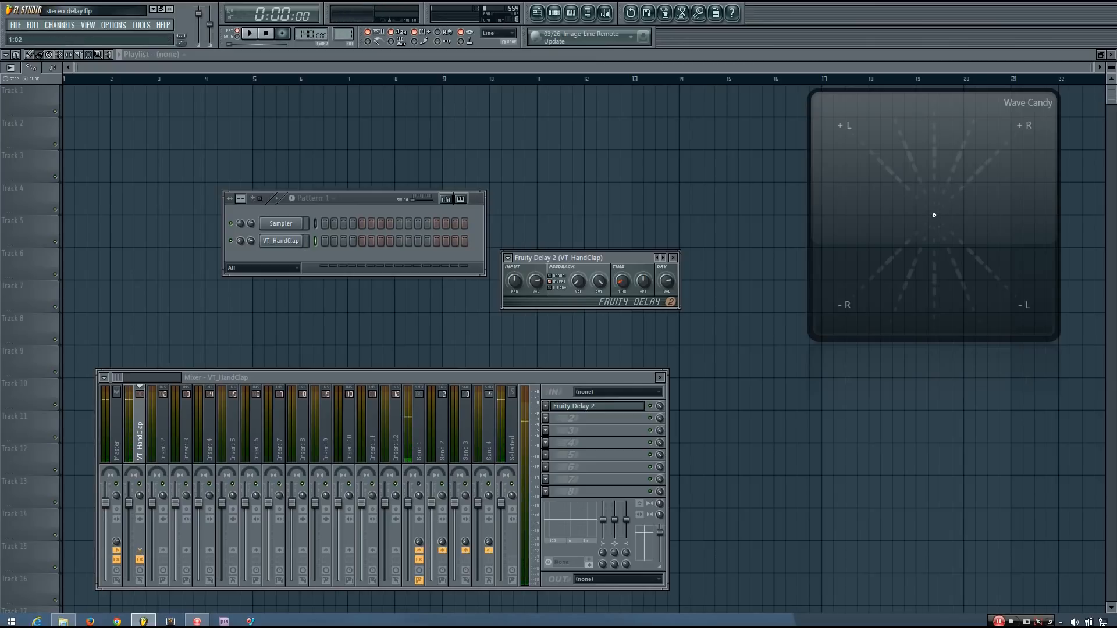
{"action": "left_click", "coordinate": [250, 33]}
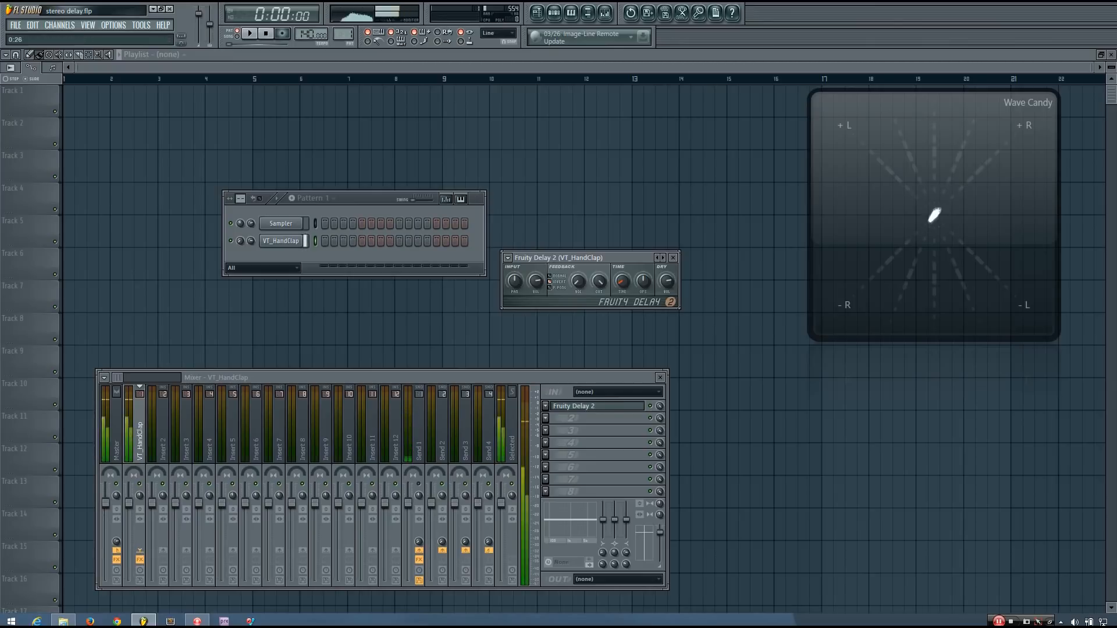
{"action": "left_click", "coordinate": [260, 33]}
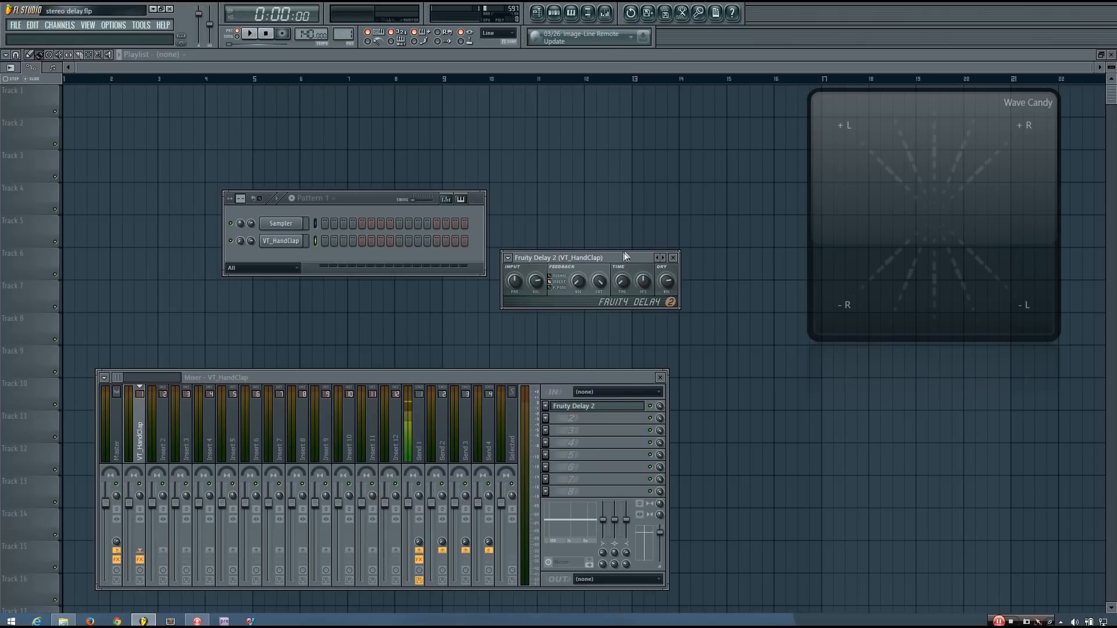
{"action": "mouse_move", "coordinate": [623, 257]}
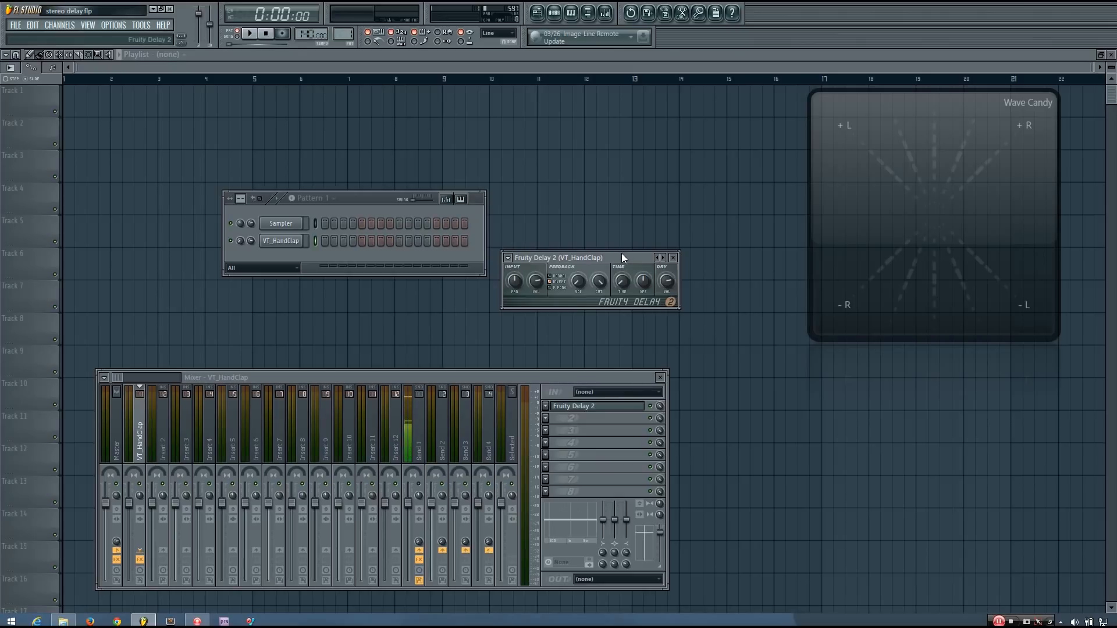